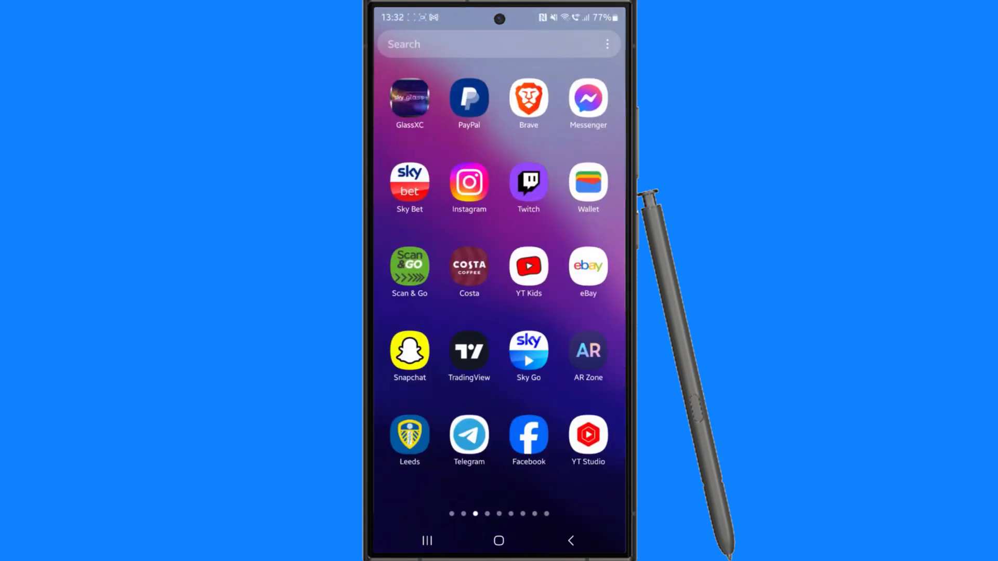
Step: Launch Telegram from the home screen and enter the Tutorial channel
{"action": "left_click", "coordinate": [469, 441]}
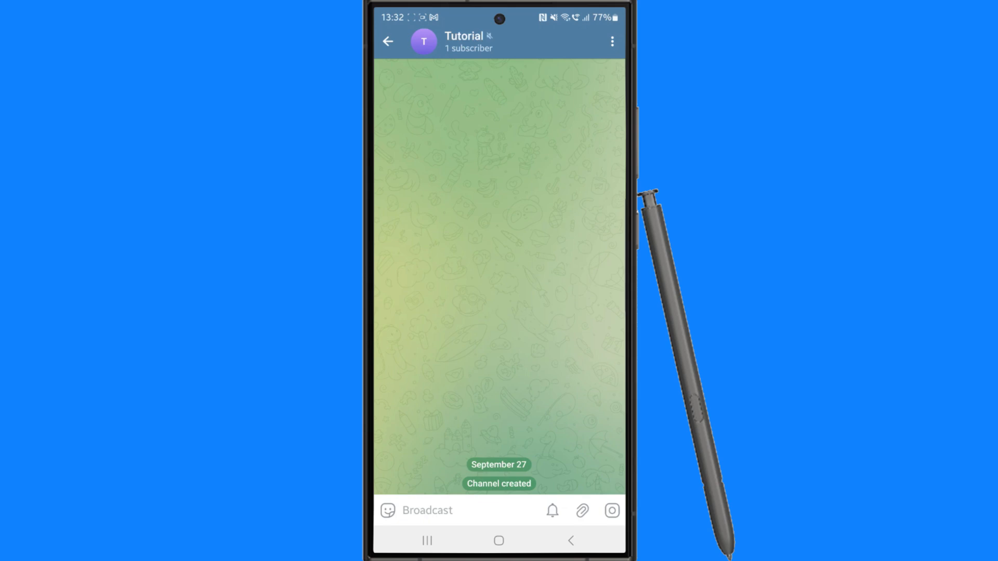
{"action": "left_click", "coordinate": [426, 509]}
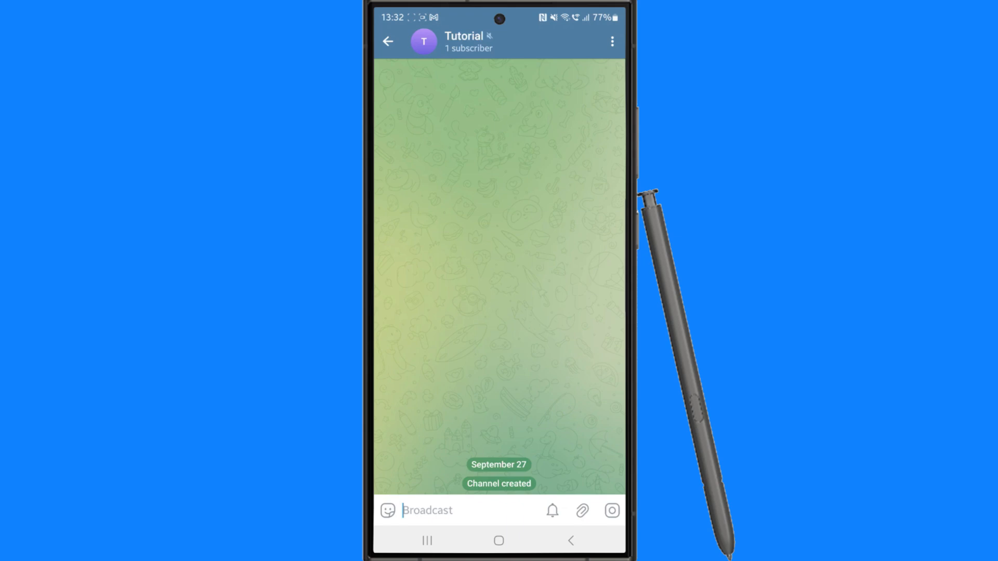
Step: Show the Tutorial channel's info page with its three-dot options list expanded
{"action": "left_click", "coordinate": [464, 40]}
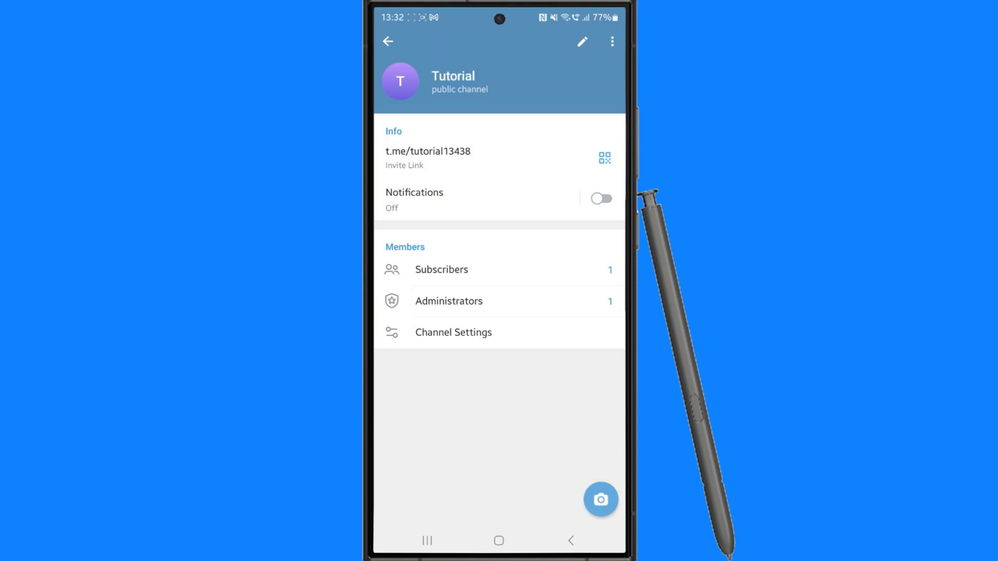
{"action": "left_click", "coordinate": [611, 42]}
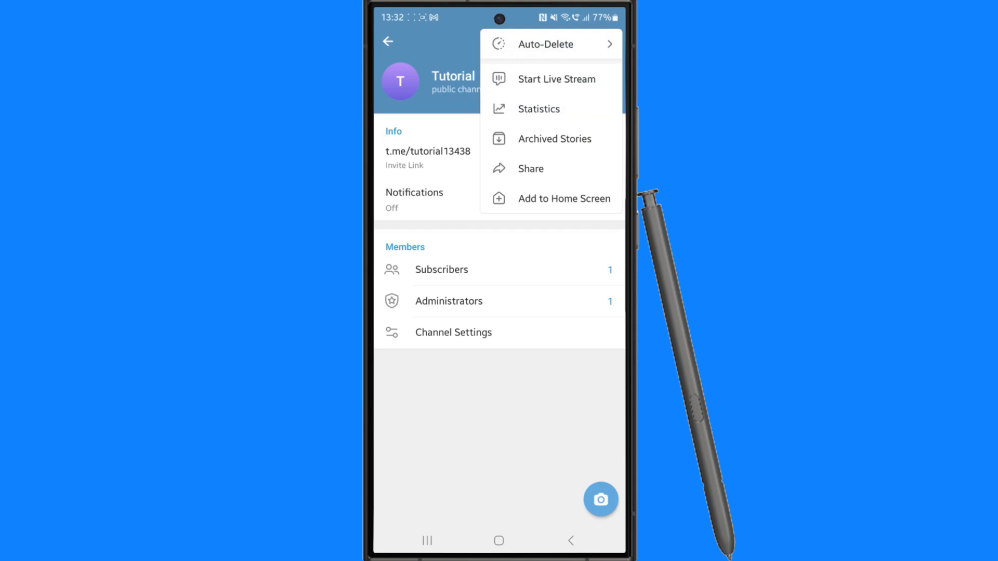
Step: Choose Start Live Stream to bring up the Live Stream setup panel
{"action": "left_click", "coordinate": [555, 79]}
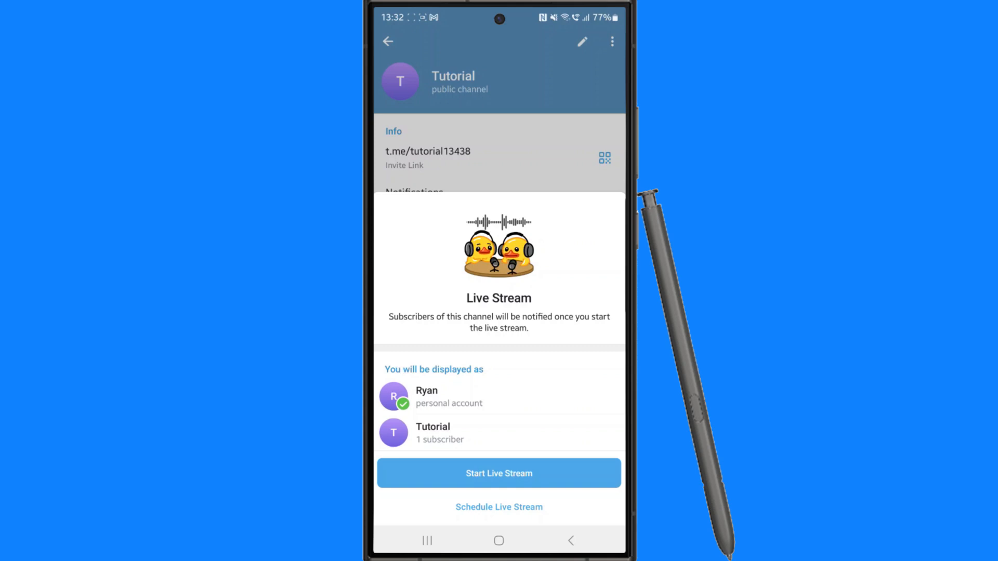
Step: Start the live stream and reveal its options menu with Share screen
{"action": "left_click", "coordinate": [498, 473]}
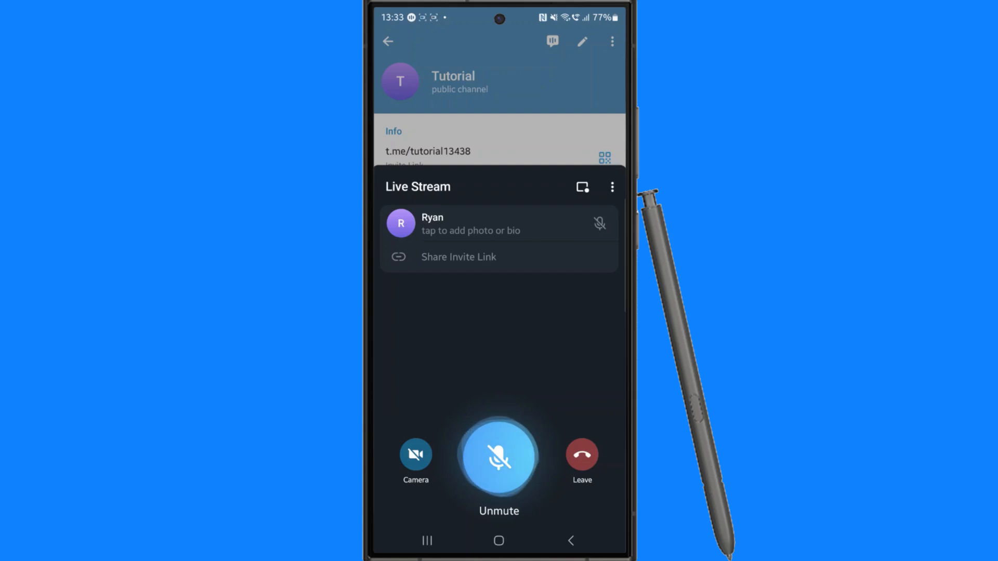
{"action": "left_click", "coordinate": [611, 186]}
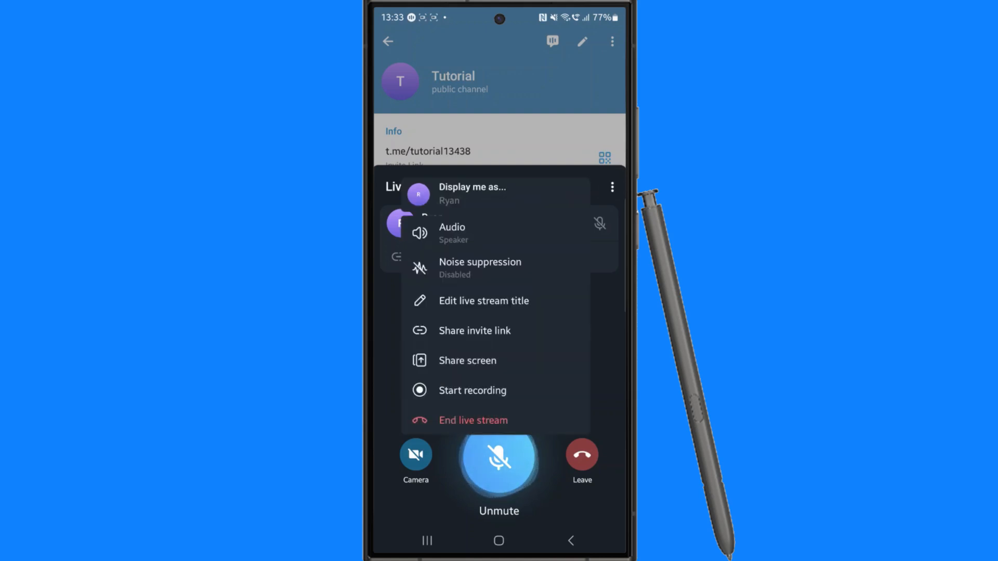